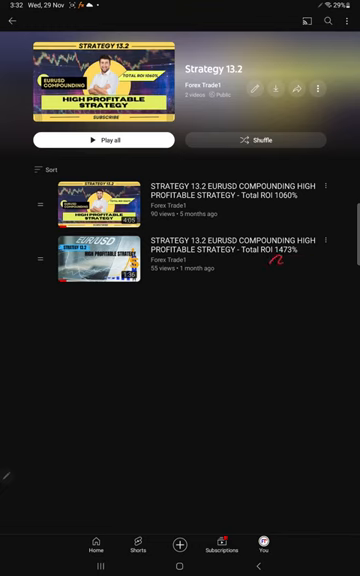
Leave the Strategy 13.2 playlist and show the recent-apps switcher.
left_click_drag(270, 265, 320, 260)
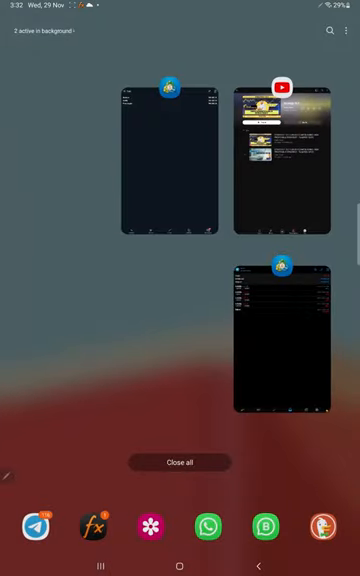
Bring the MetaTrader app forward on its Trade screen with the 185,683 balance.
left_click(280, 340)
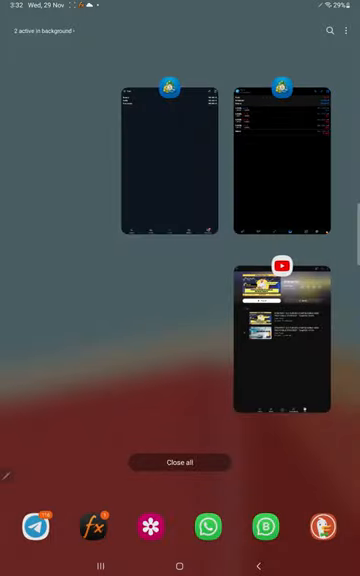
left_click(279, 155)
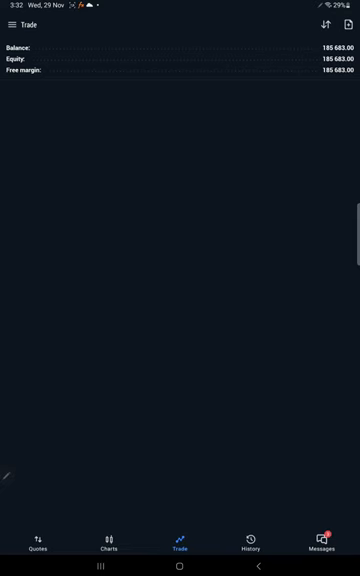